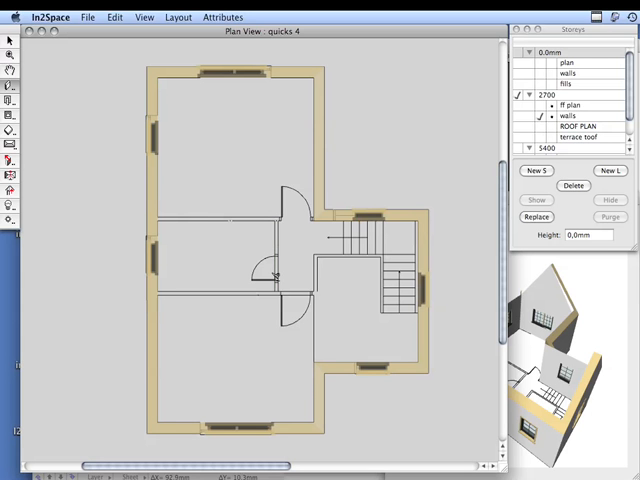
mouse_move(474, 264)
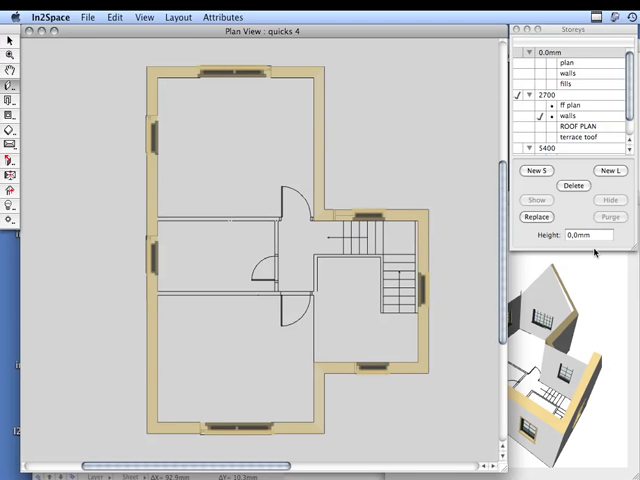
Step: Scroll the plan view while reviewing the 200 mm floor slab settings
scroll("down", 3)
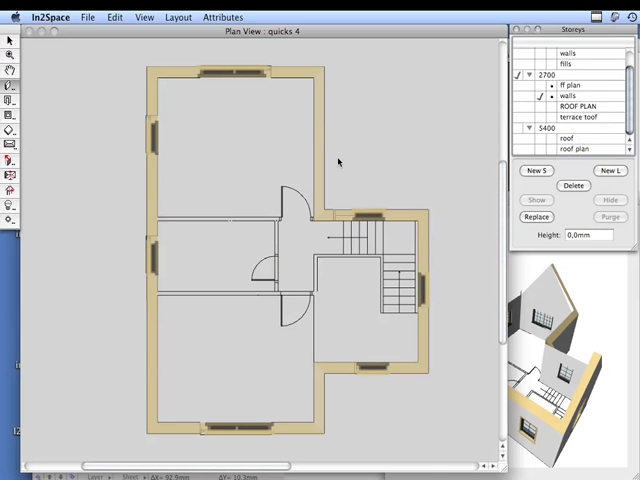
mouse_move(18, 138)
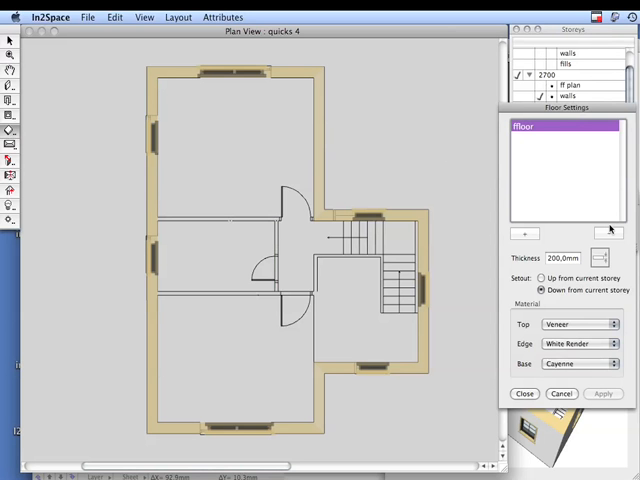
mouse_move(312, 228)
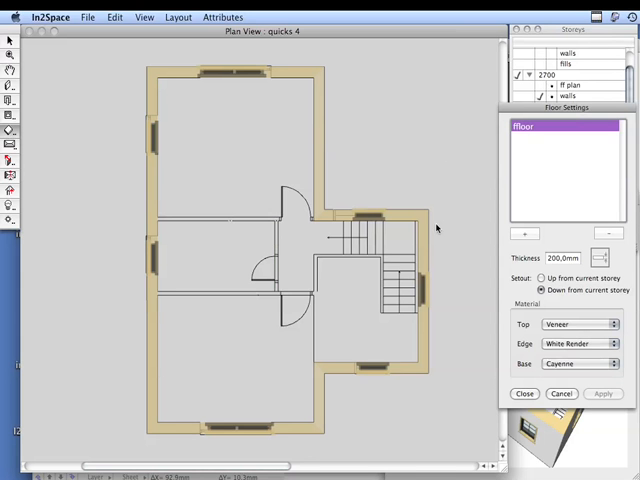
mouse_move(260, 108)
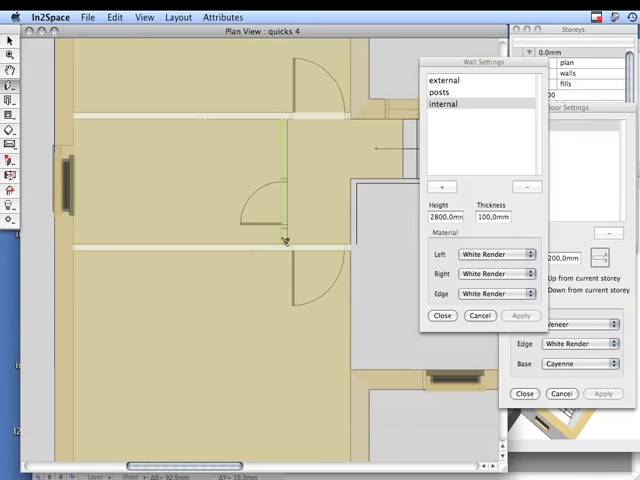
mouse_move(282, 132)
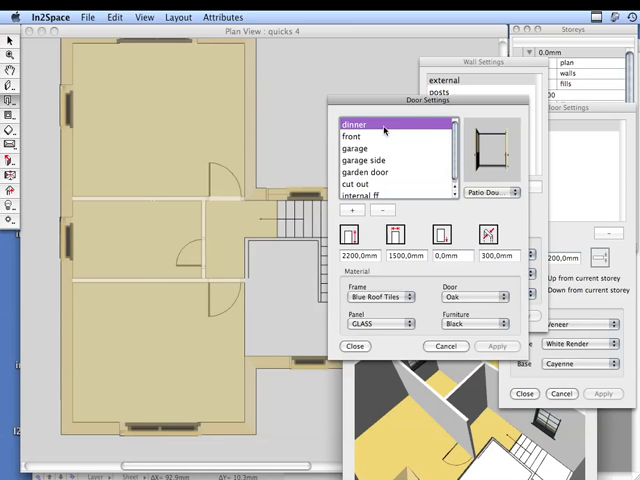
Step: Select the internal door type in the Door Settings list
left_click(370, 192)
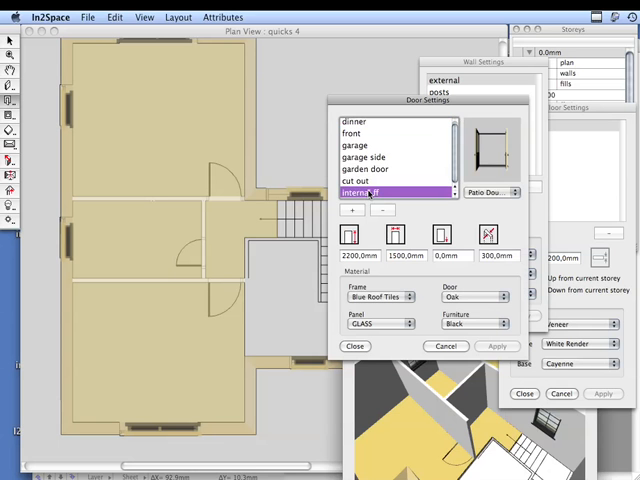